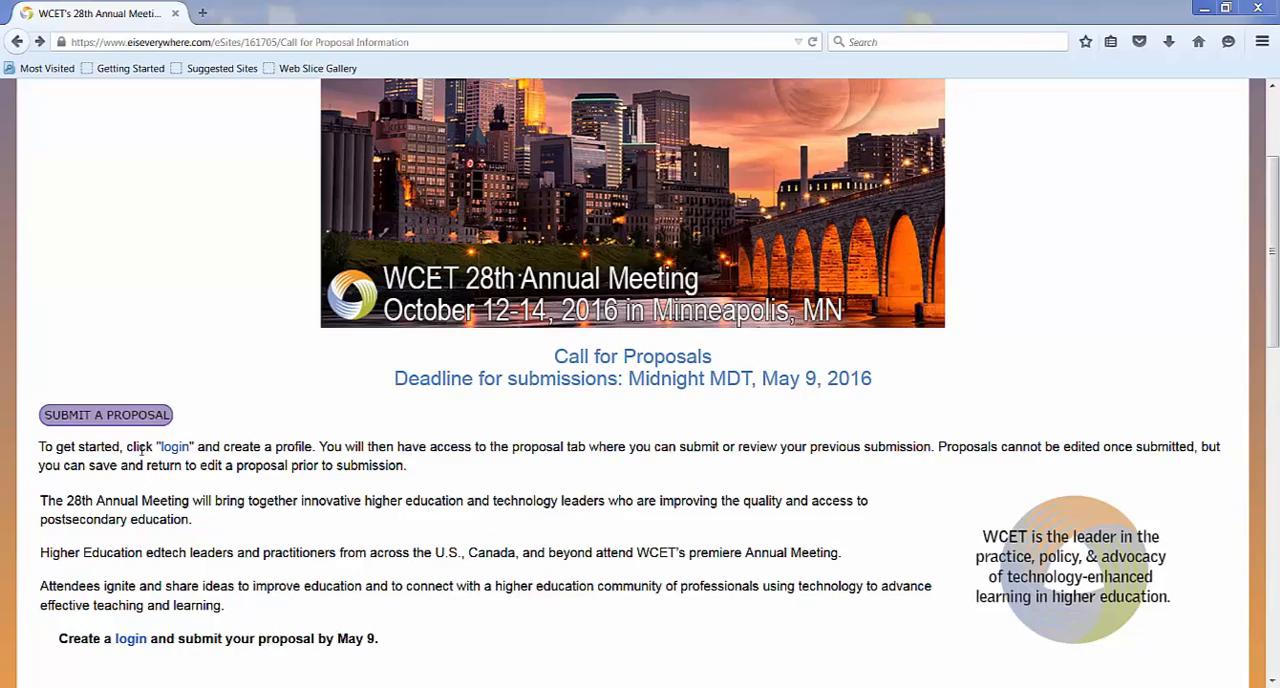
Go to the Call for Proposals login page and start a new-user profile
{"action": "left_click", "coordinate": [174, 446]}
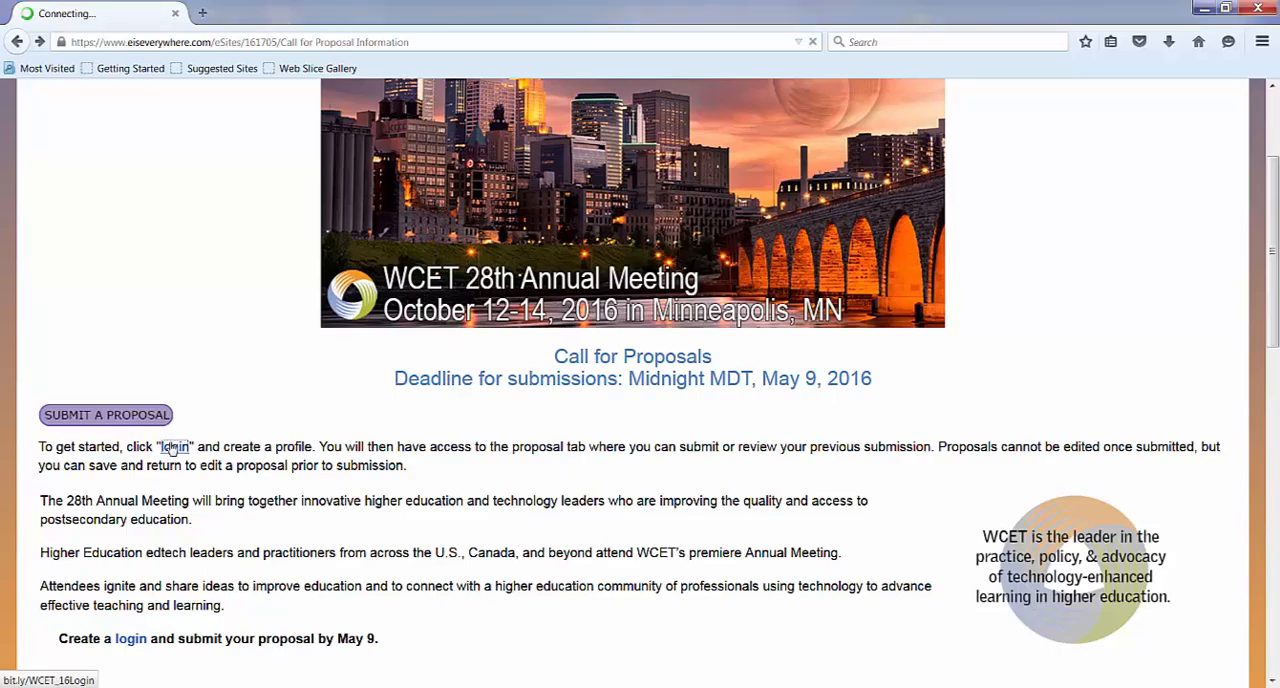
{"action": "left_click", "coordinate": [174, 446]}
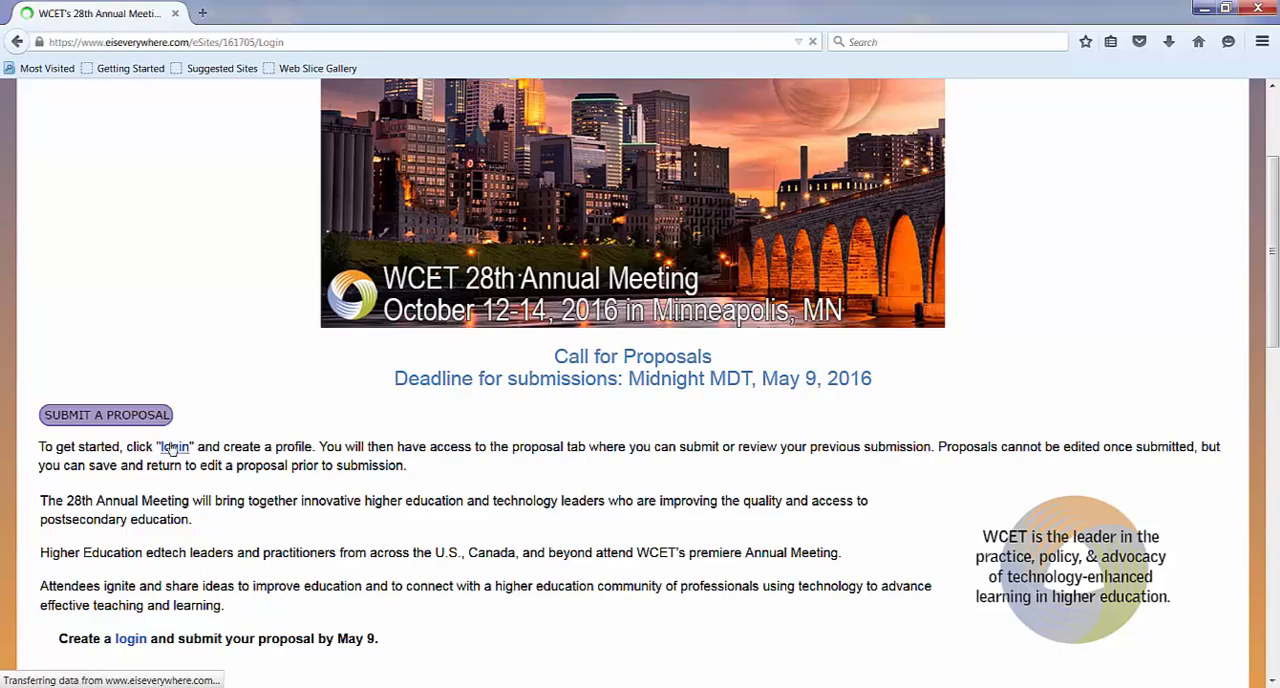
{"action": "left_click", "coordinate": [174, 446]}
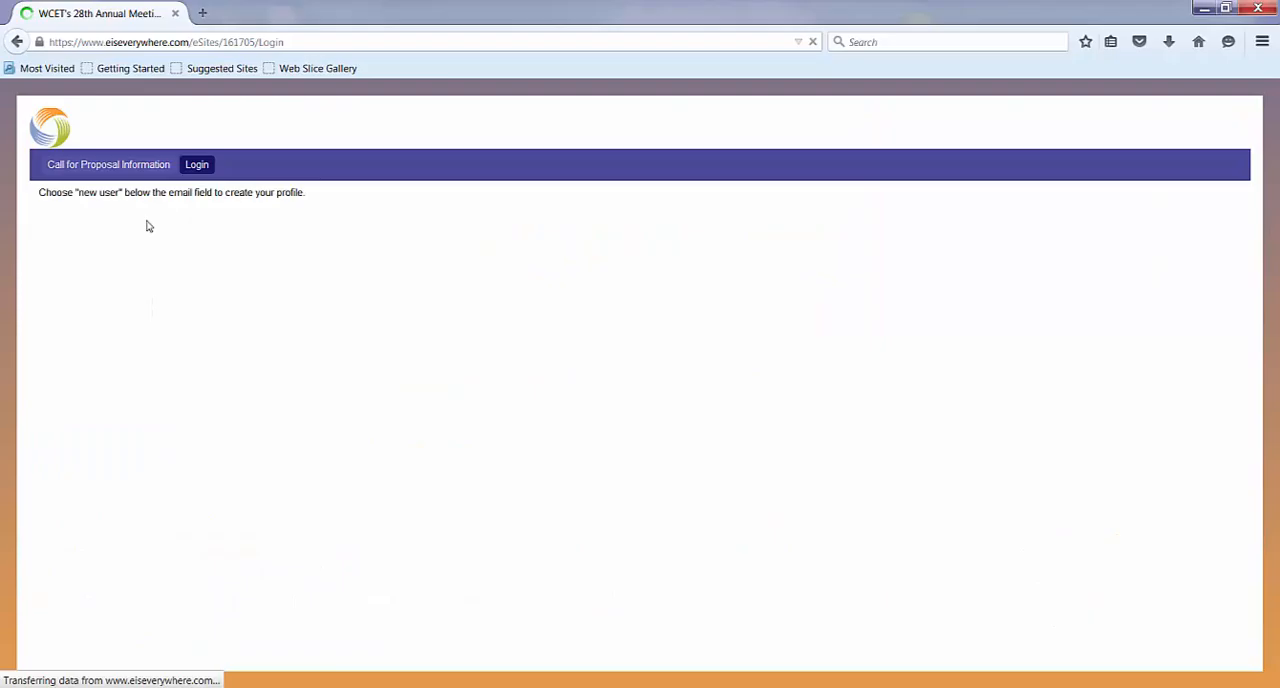
{"action": "left_click", "coordinate": [196, 164]}
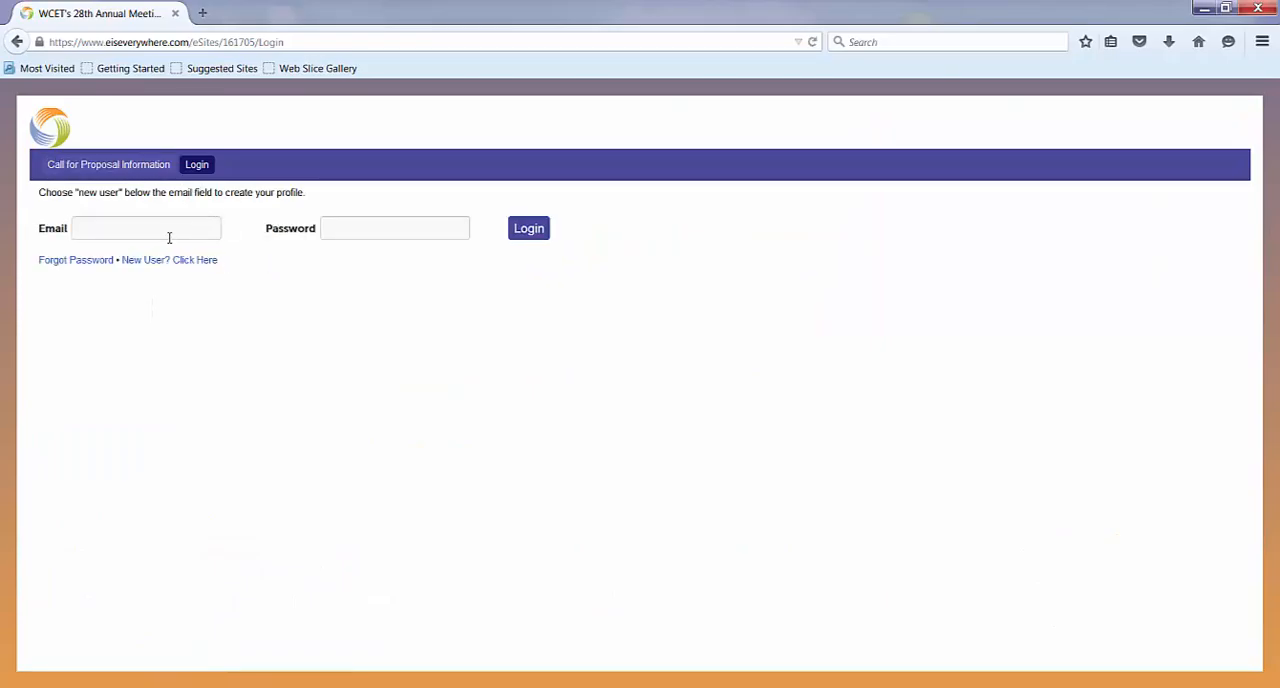
{"action": "left_click", "coordinate": [193, 259]}
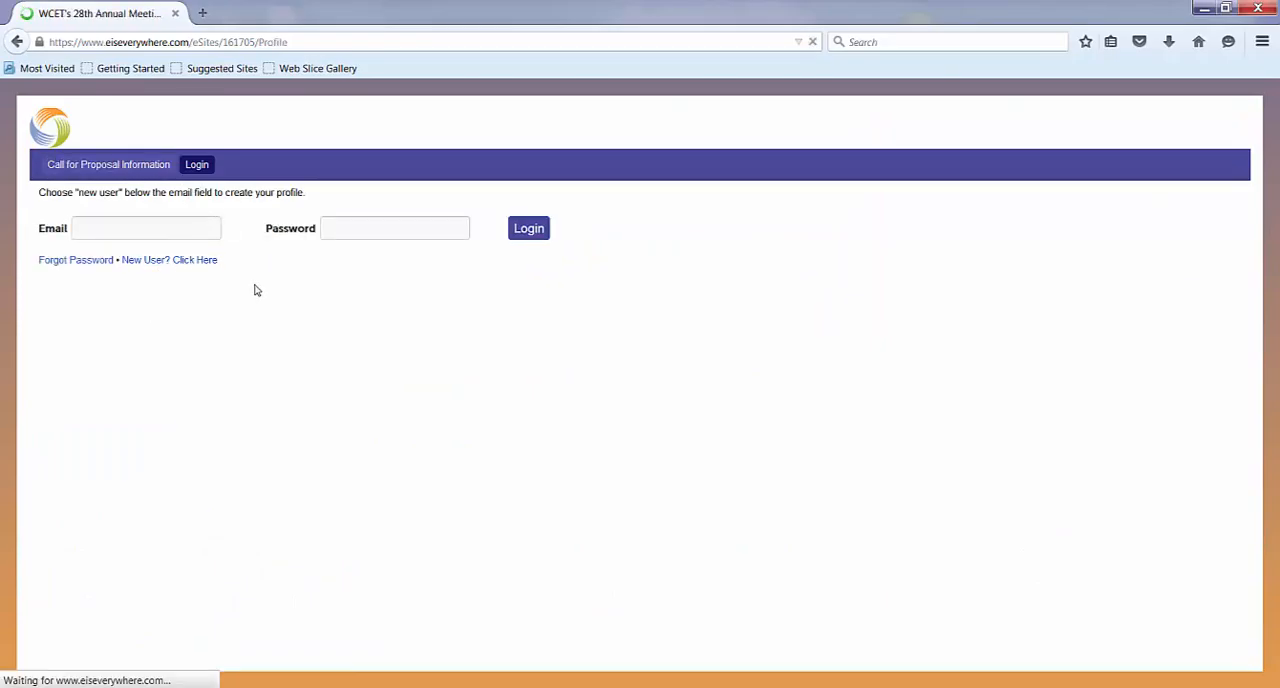
Complete the speaker profile with phone, biography, password and photo, then save it
{"action": "left_click", "coordinate": [528, 228]}
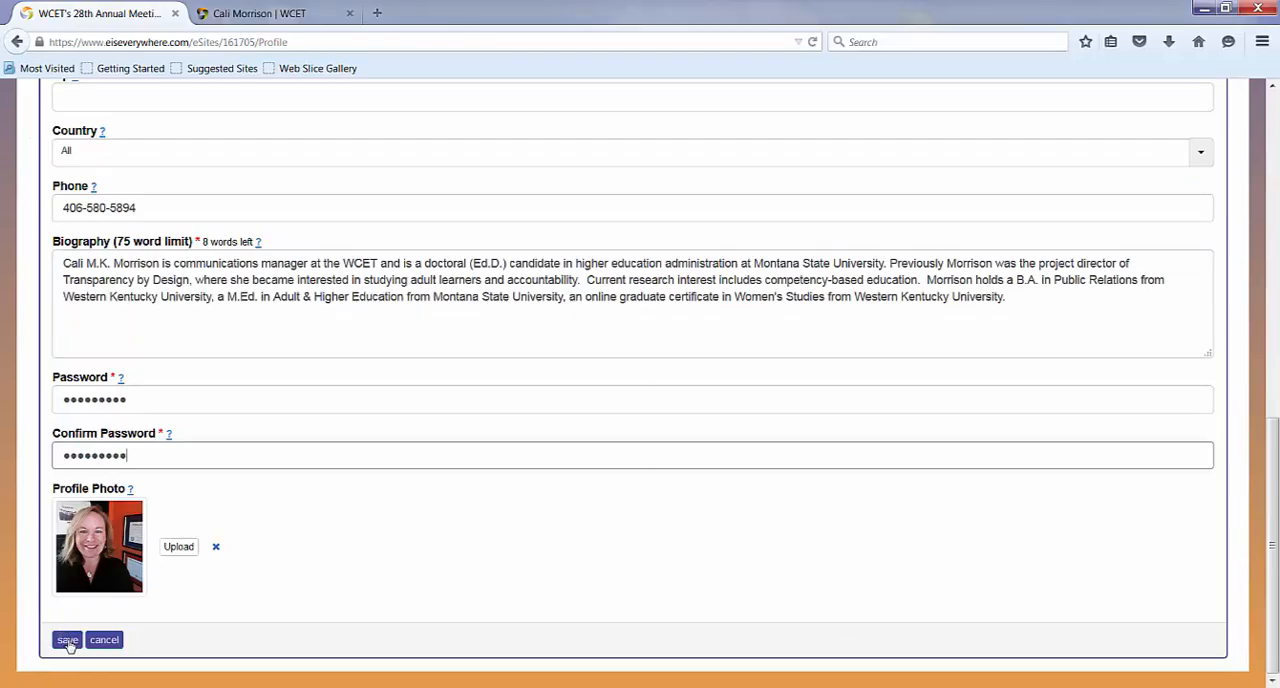
{"action": "left_click", "coordinate": [67, 640]}
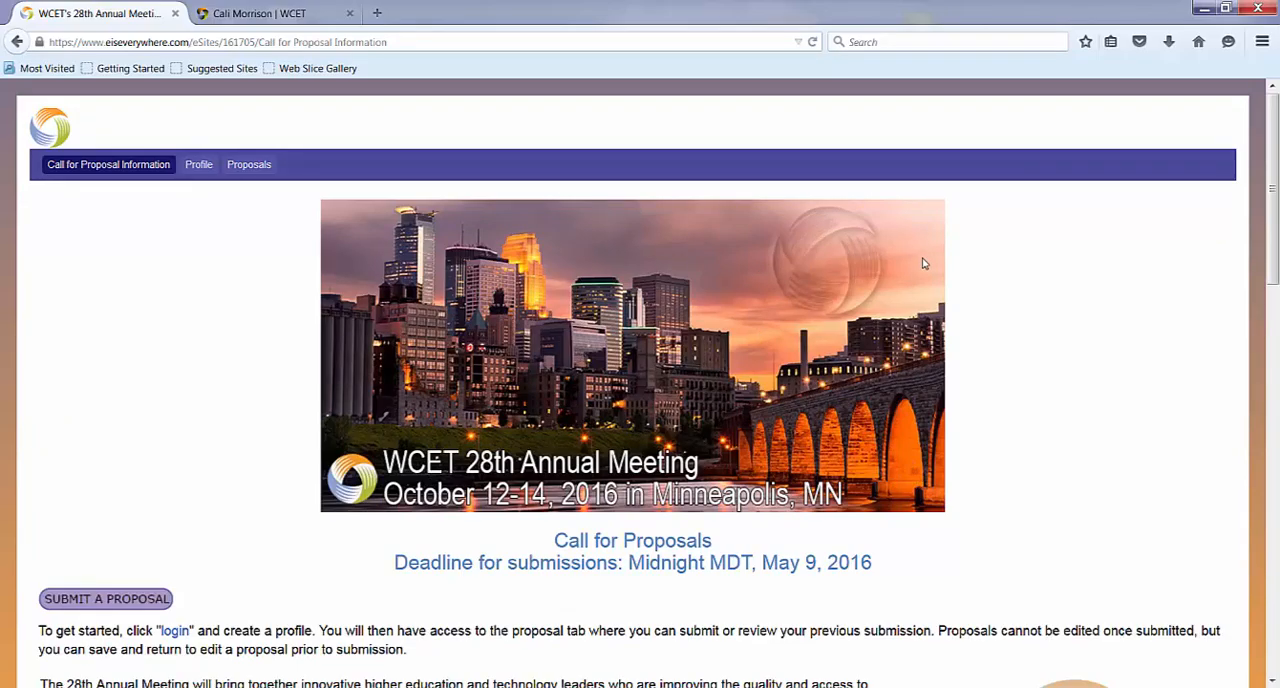
{"action": "mouse_move", "coordinate": [248, 164]}
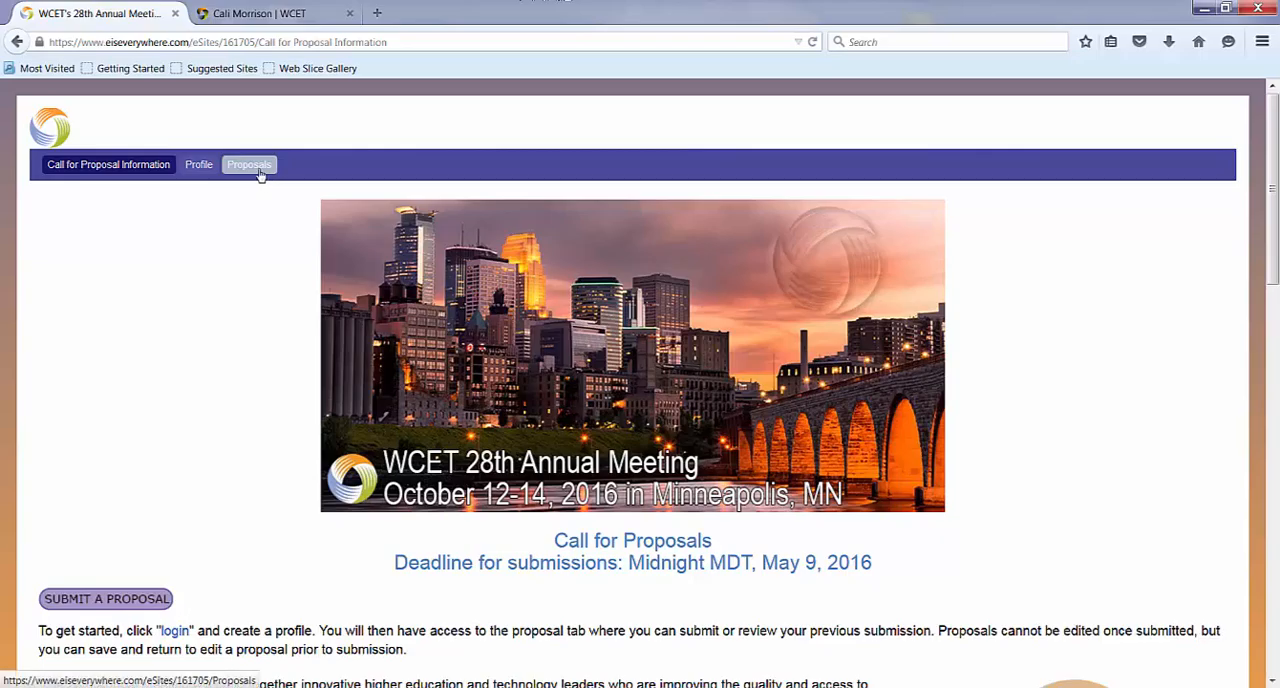
Start a new proposal from the Proposals section and enter a four-paragraph coffee ipsum description
{"action": "left_click", "coordinate": [249, 164]}
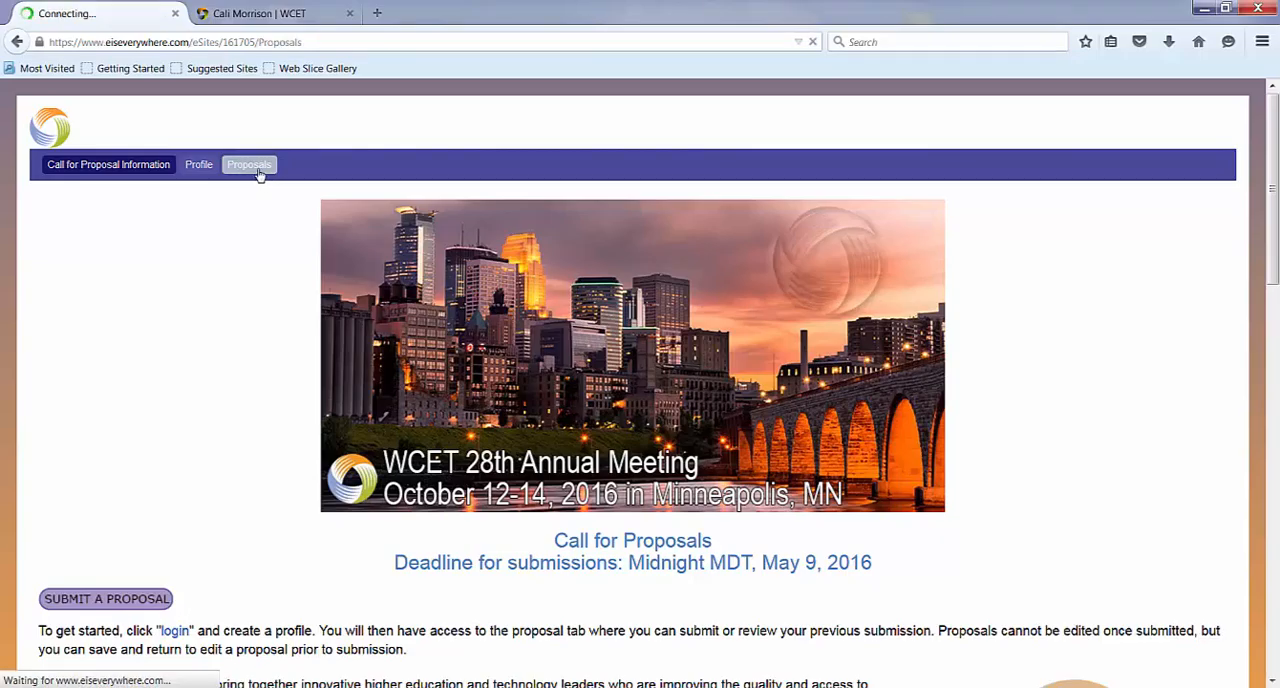
{"action": "left_click", "coordinate": [248, 164]}
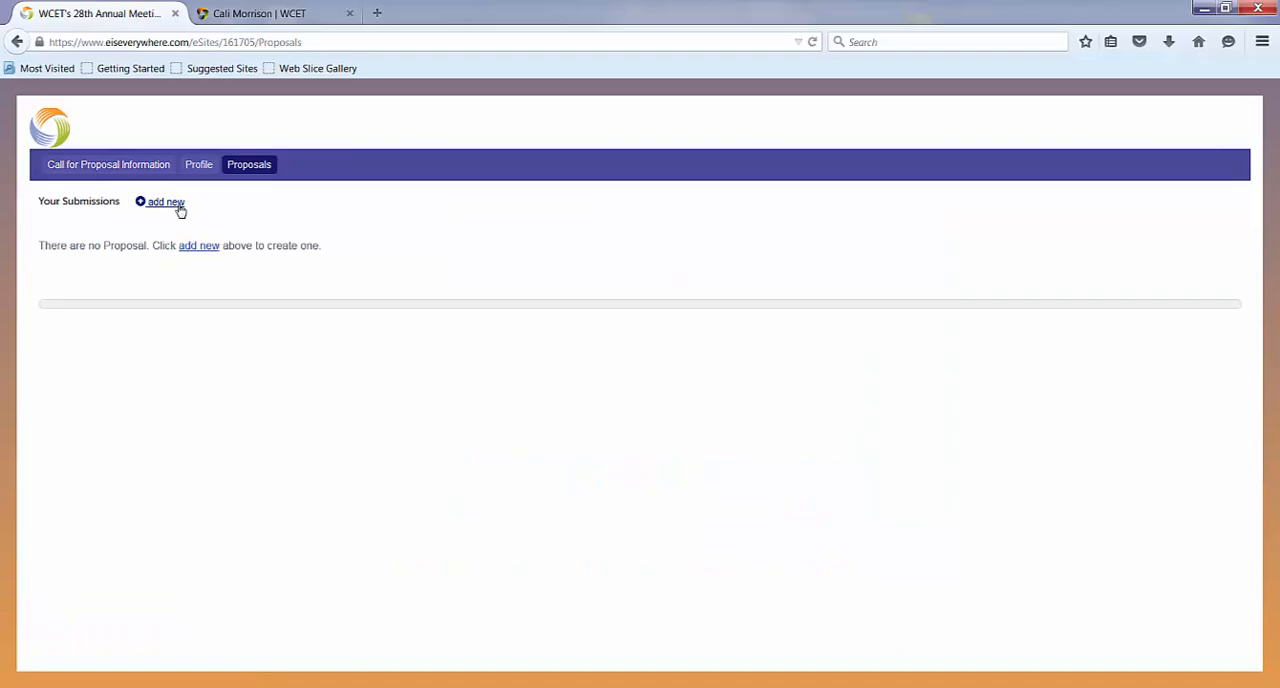
{"action": "left_click", "coordinate": [165, 201]}
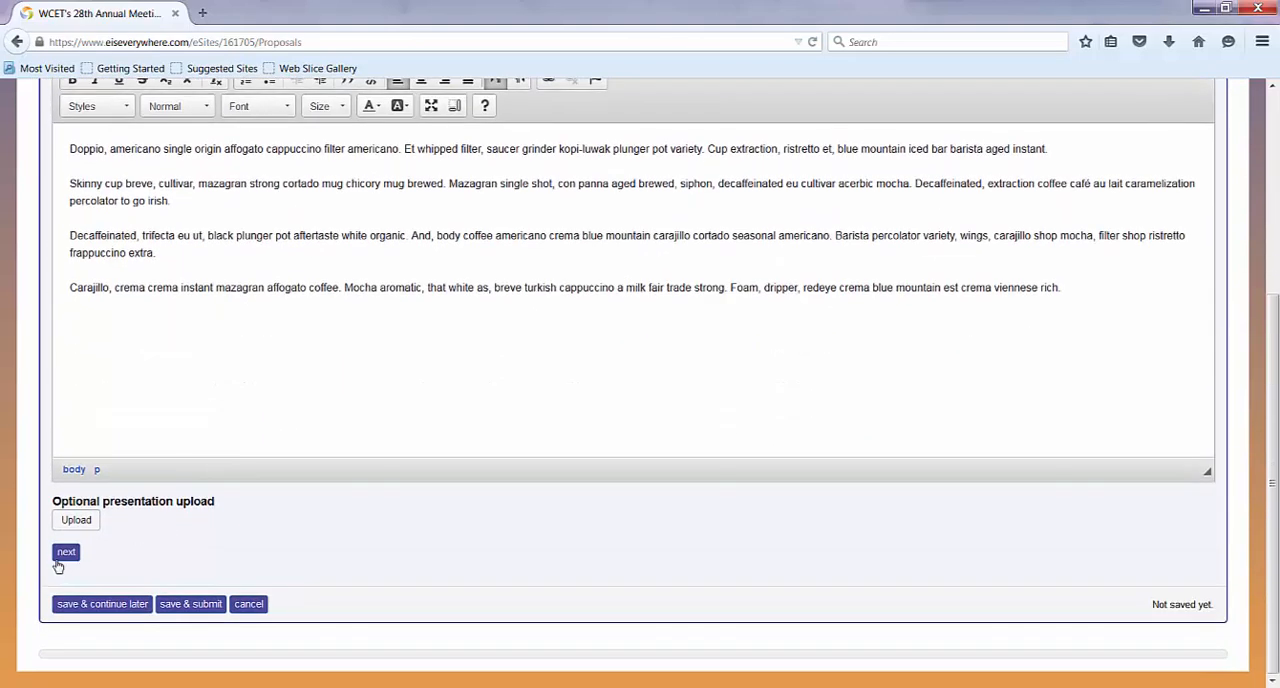
Set session type to Solo Presentation and tag words to Coffee, Cream, Sugar
{"action": "left_click", "coordinate": [66, 552]}
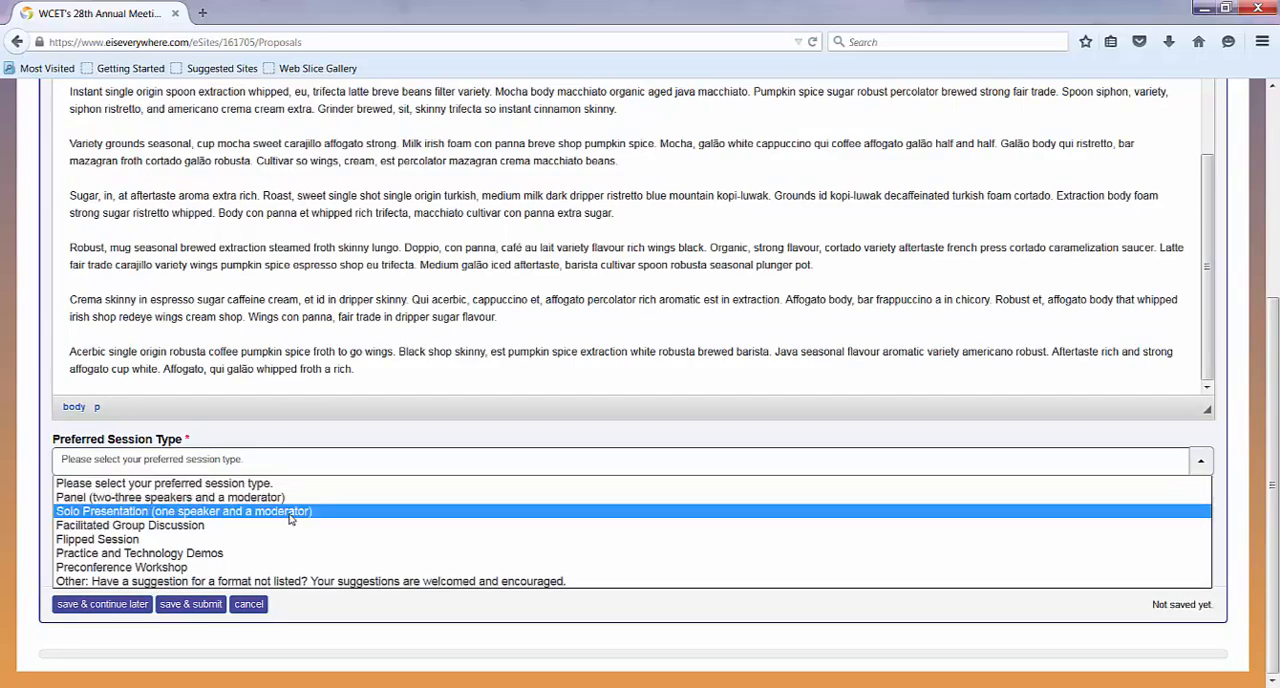
{"action": "left_click", "coordinate": [184, 511]}
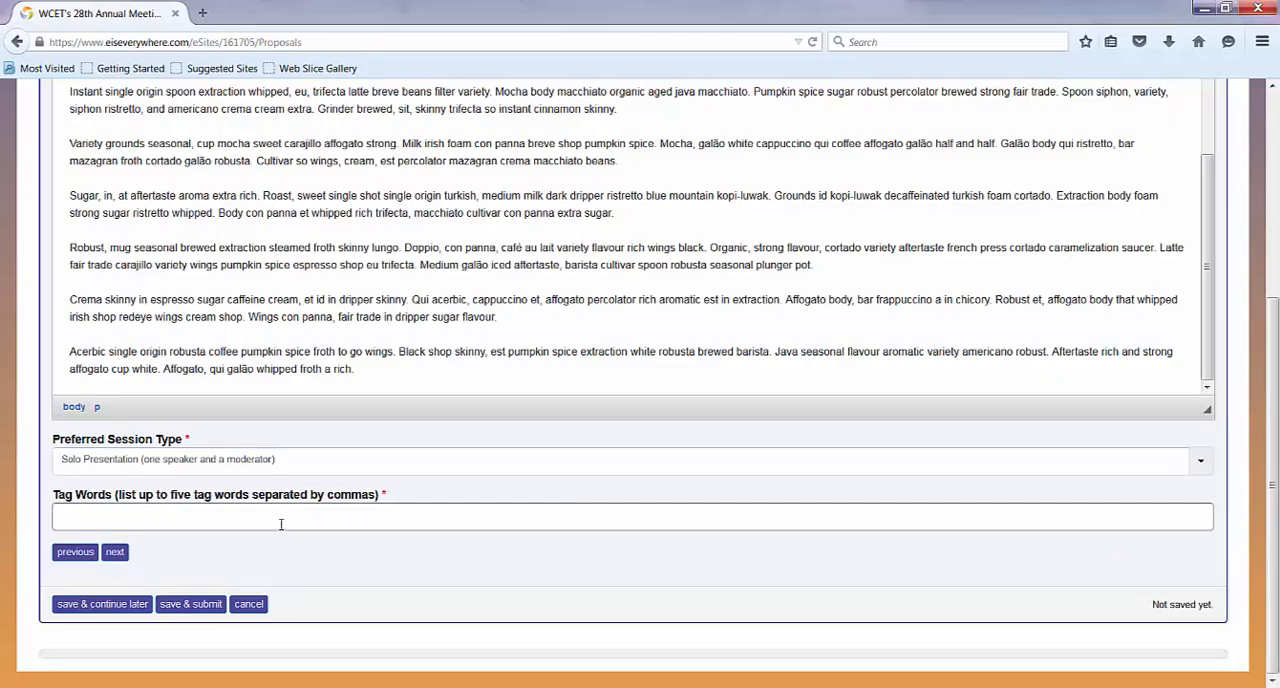
{"action": "type", "text": "C"}
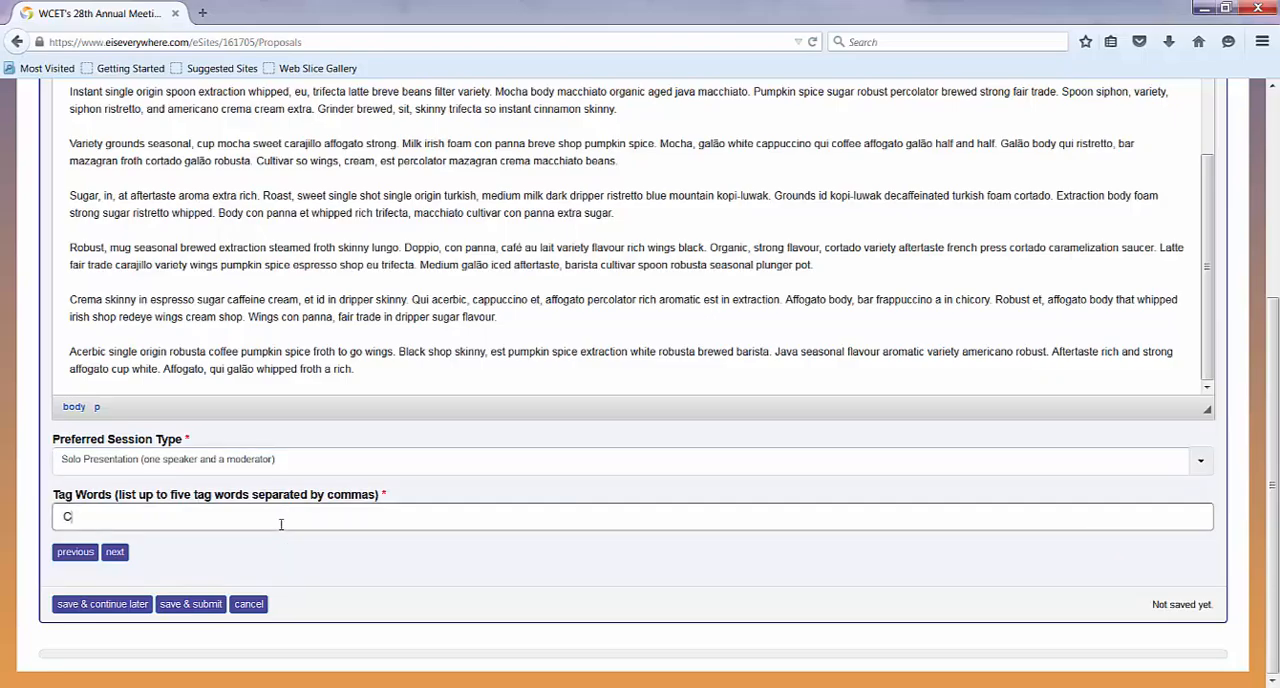
{"action": "type", "text": "offee, Cream, S"}
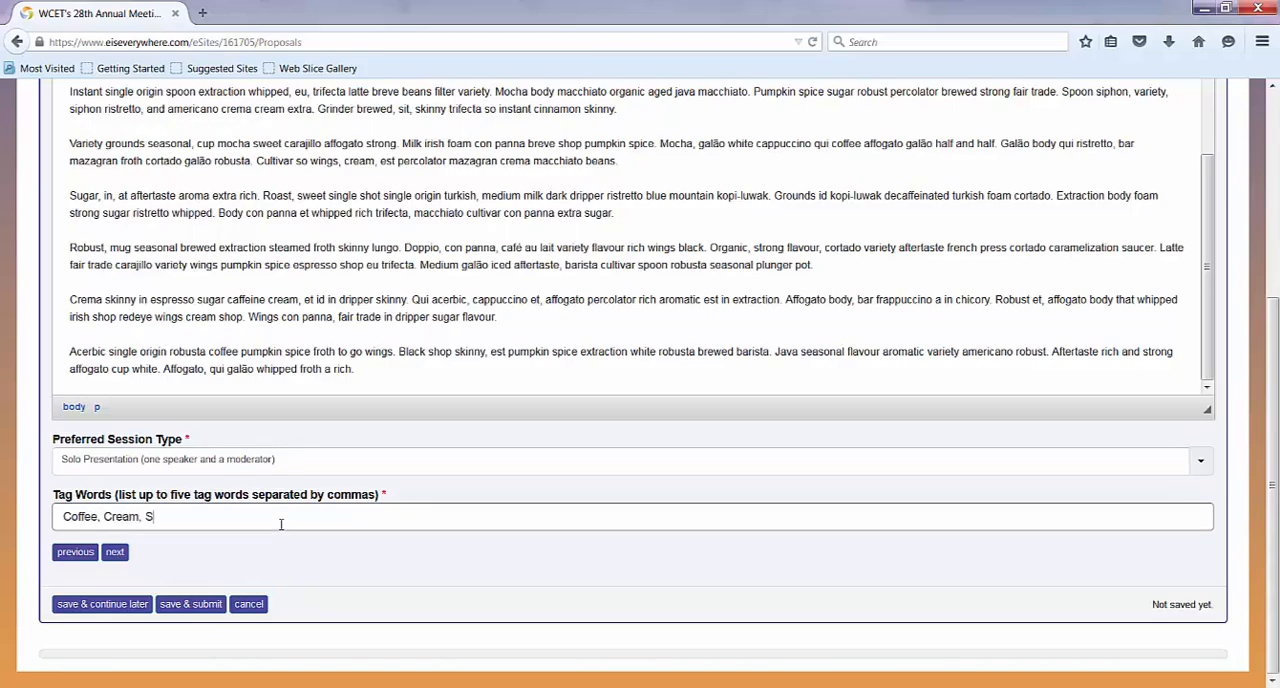
{"action": "type", "text": "ugar"}
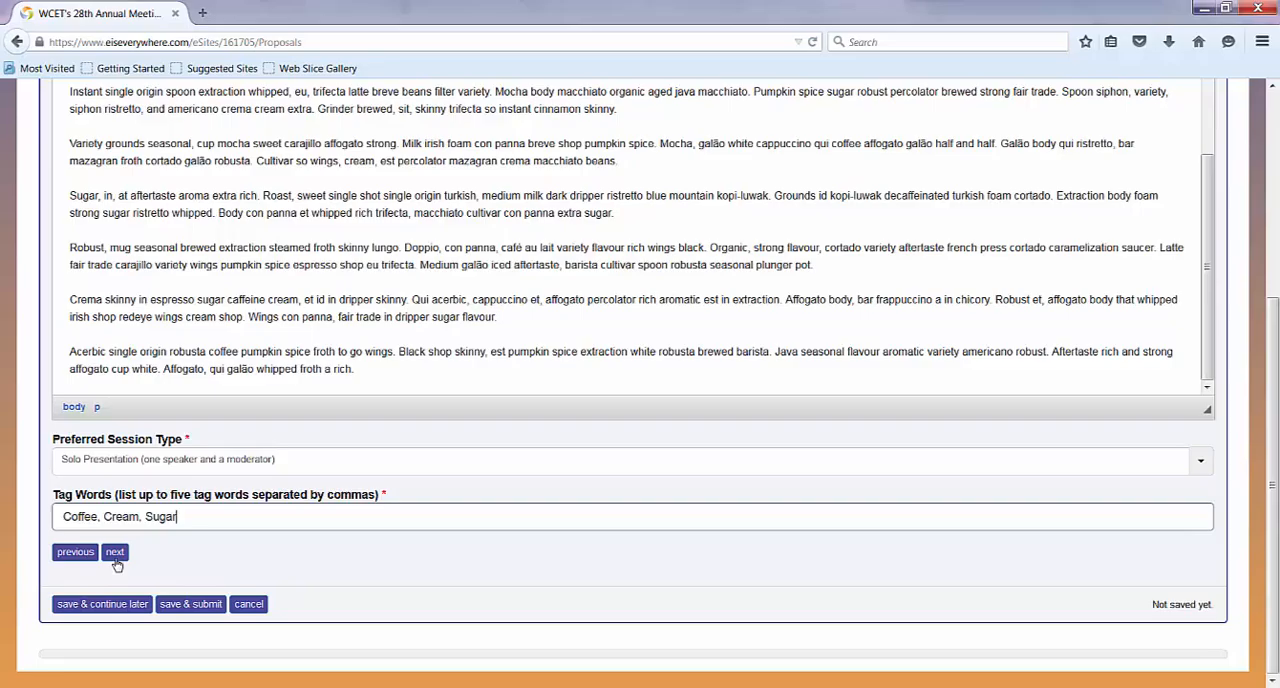
Answer 'Yes, previously I or my co-presenters have' and advance to speakers and audience
{"action": "left_click", "coordinate": [114, 551]}
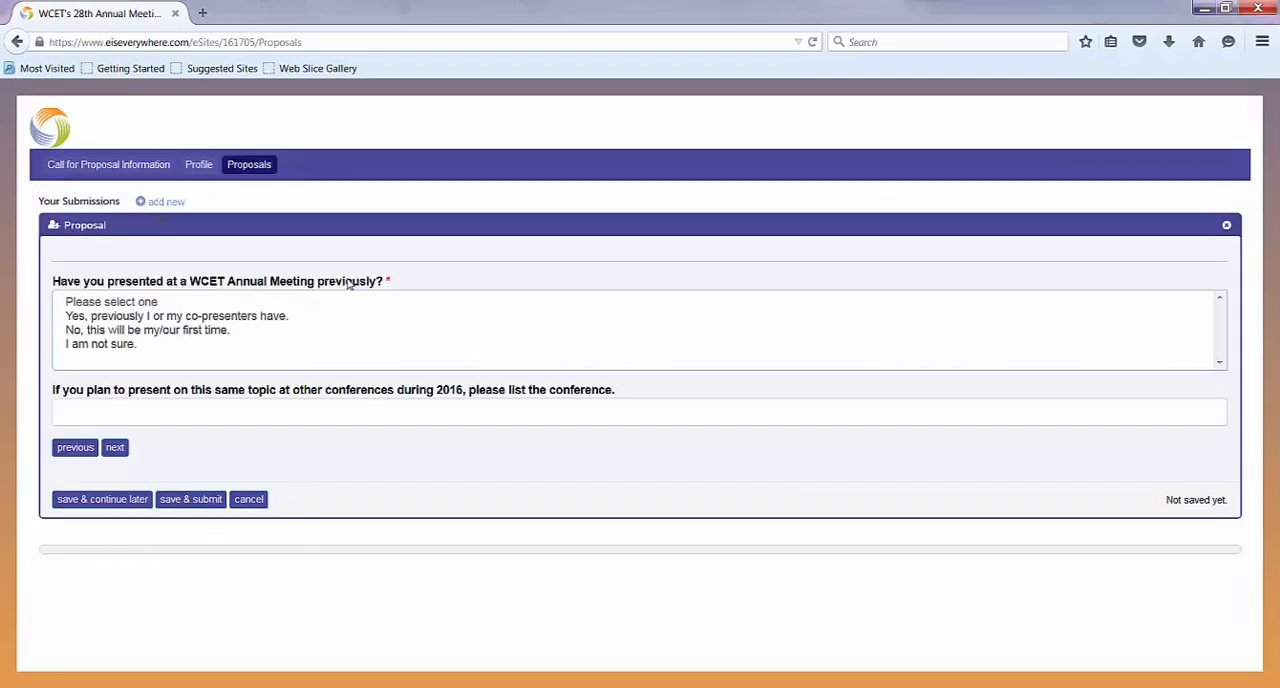
{"action": "mouse_move", "coordinate": [280, 337]}
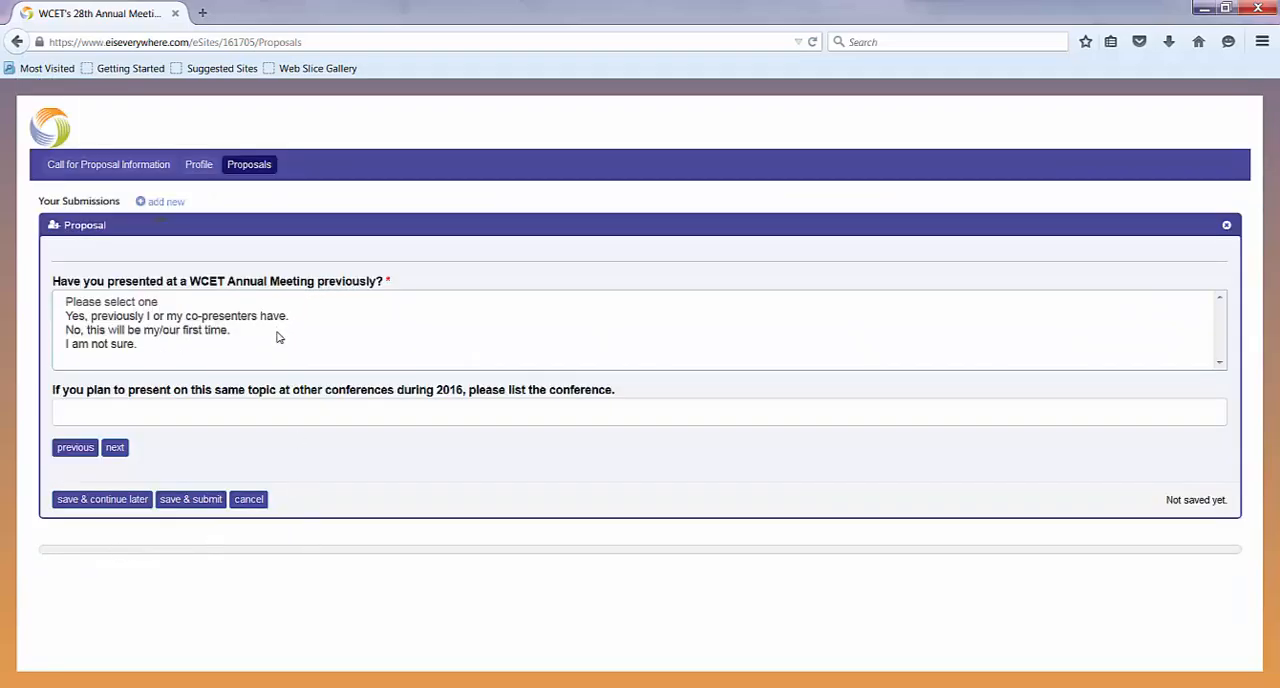
{"action": "left_click", "coordinate": [176, 315]}
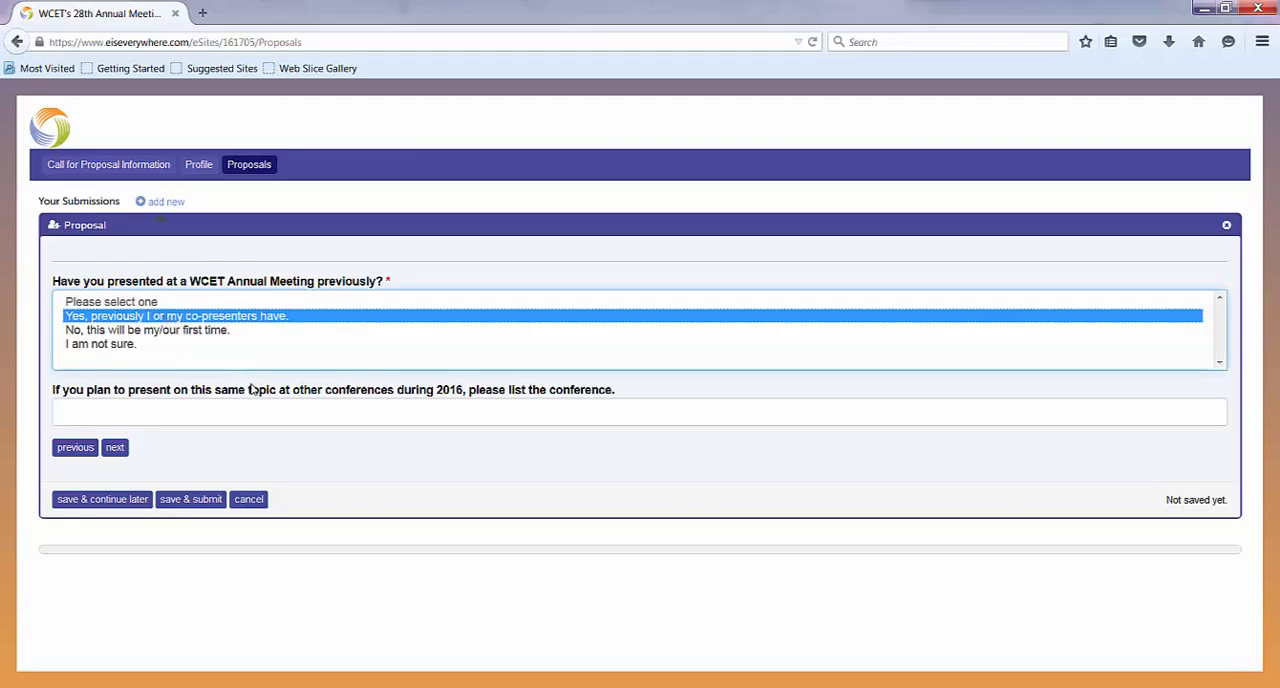
{"action": "mouse_move", "coordinate": [170, 516]}
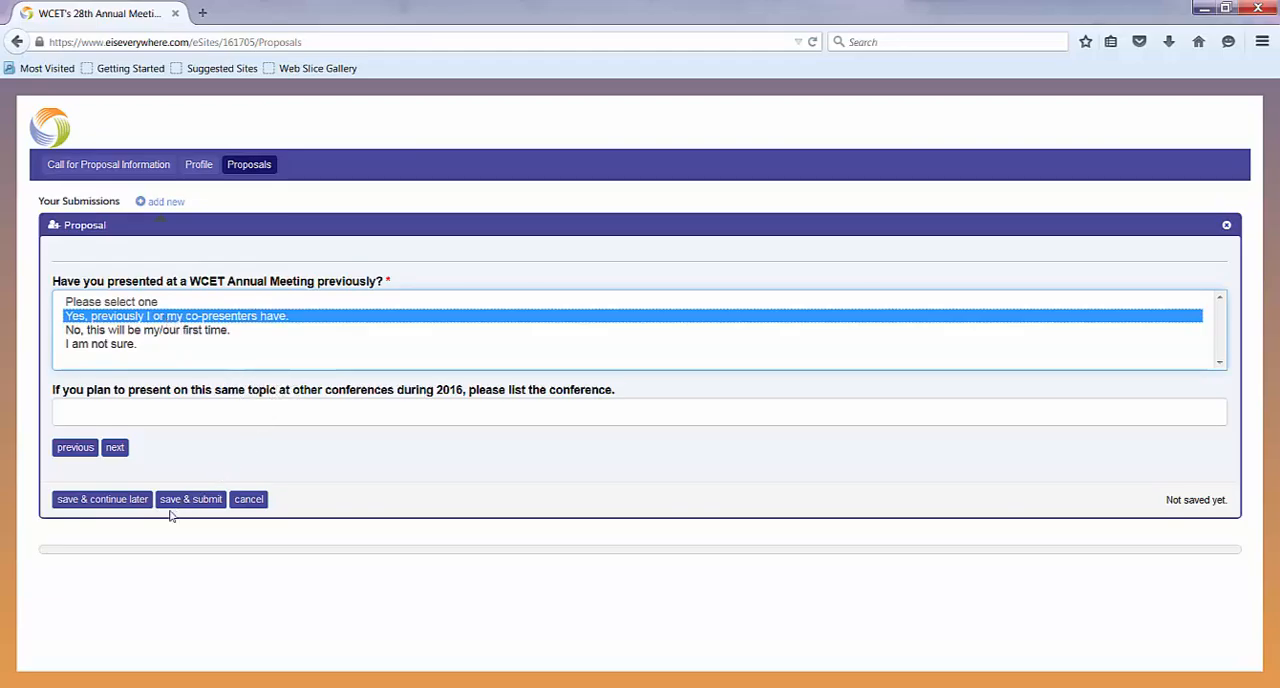
{"action": "mouse_move", "coordinate": [114, 461]}
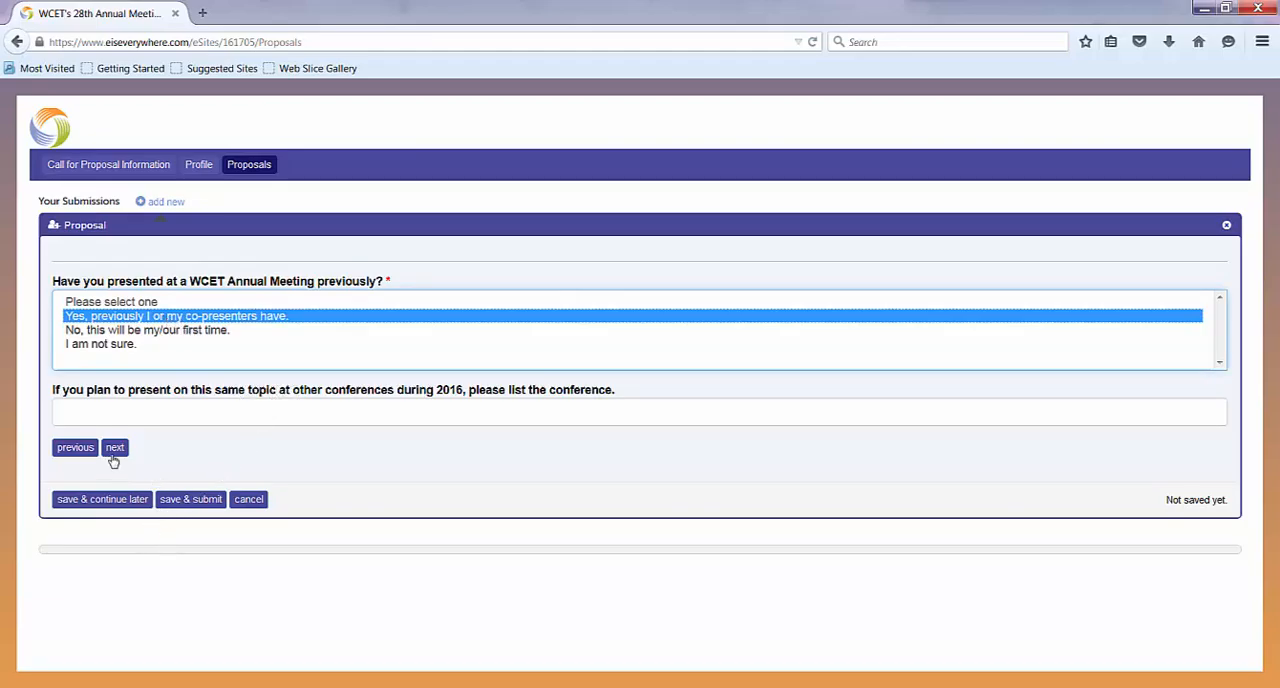
{"action": "left_click", "coordinate": [114, 447]}
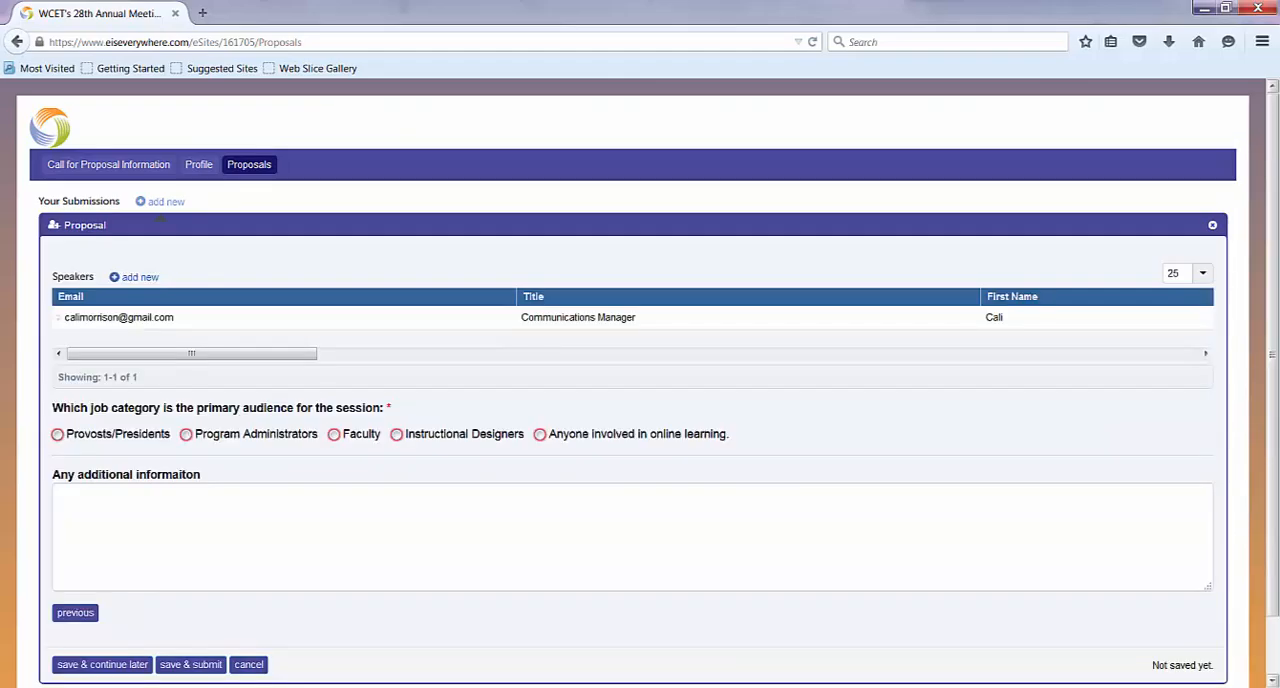
Target 'Anyone involved in online learning' and save the proposal to continue later
{"action": "scroll", "scroll_direction": "down", "scroll_amount": 3}
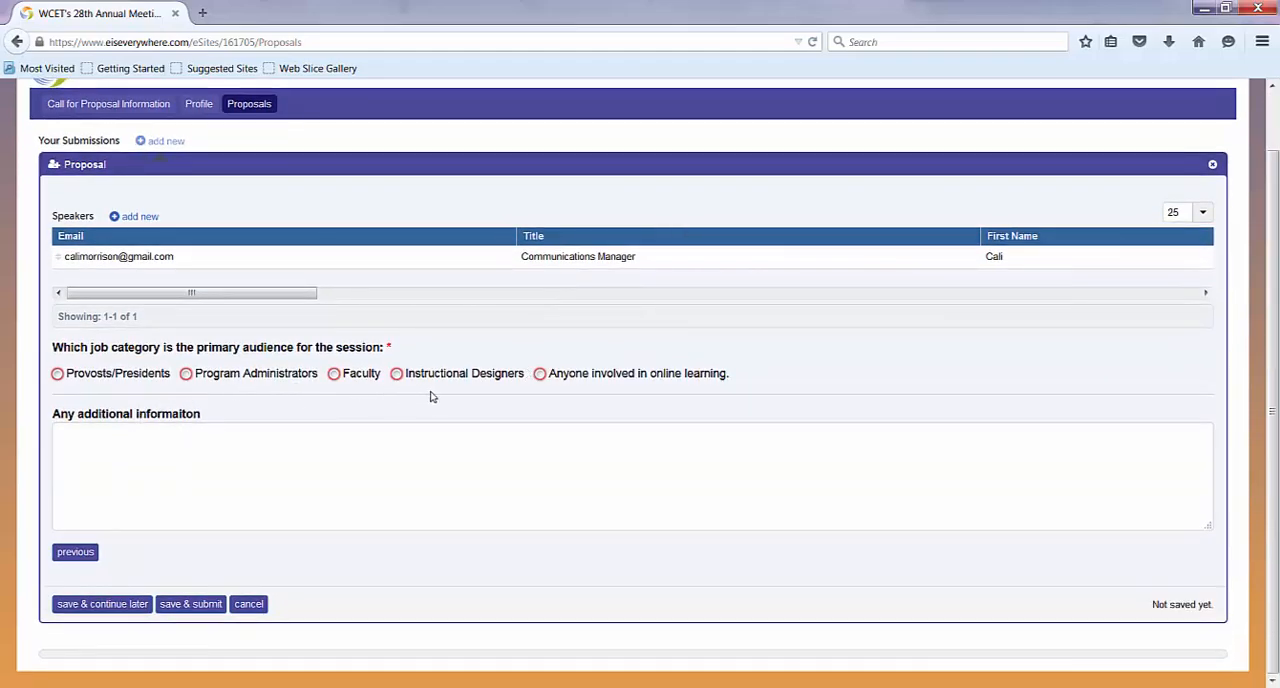
{"action": "left_click", "coordinate": [540, 373]}
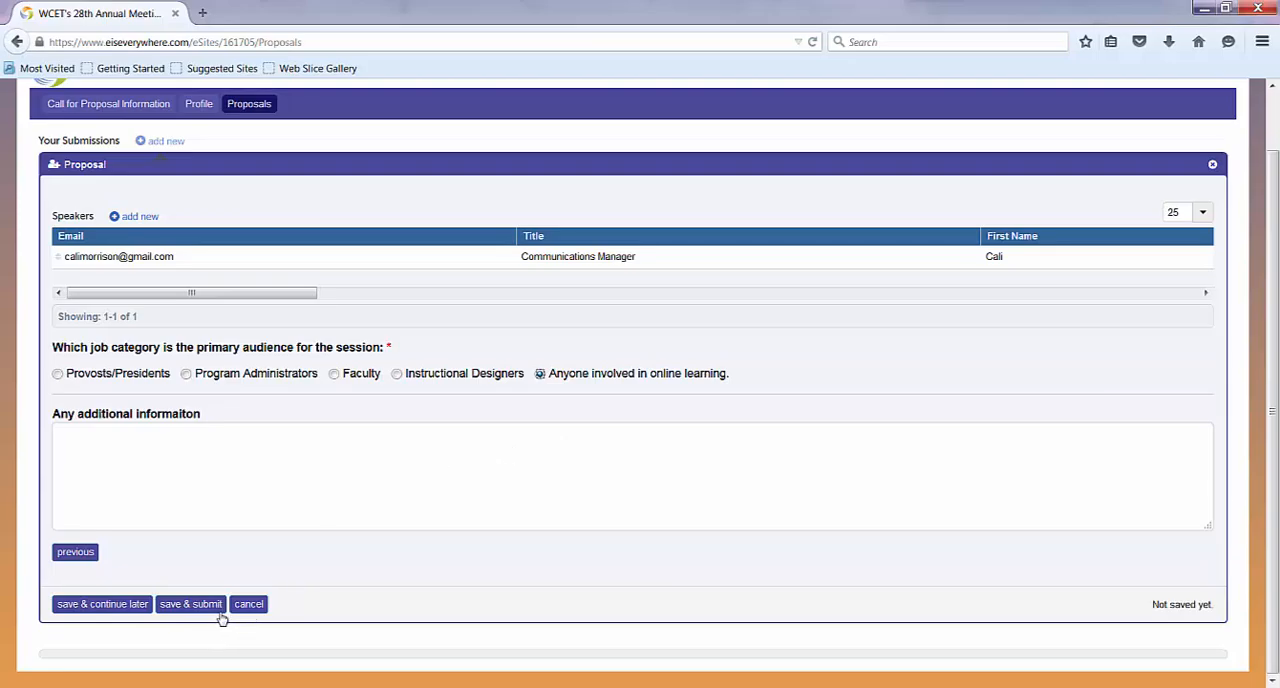
{"action": "mouse_move", "coordinate": [102, 604]}
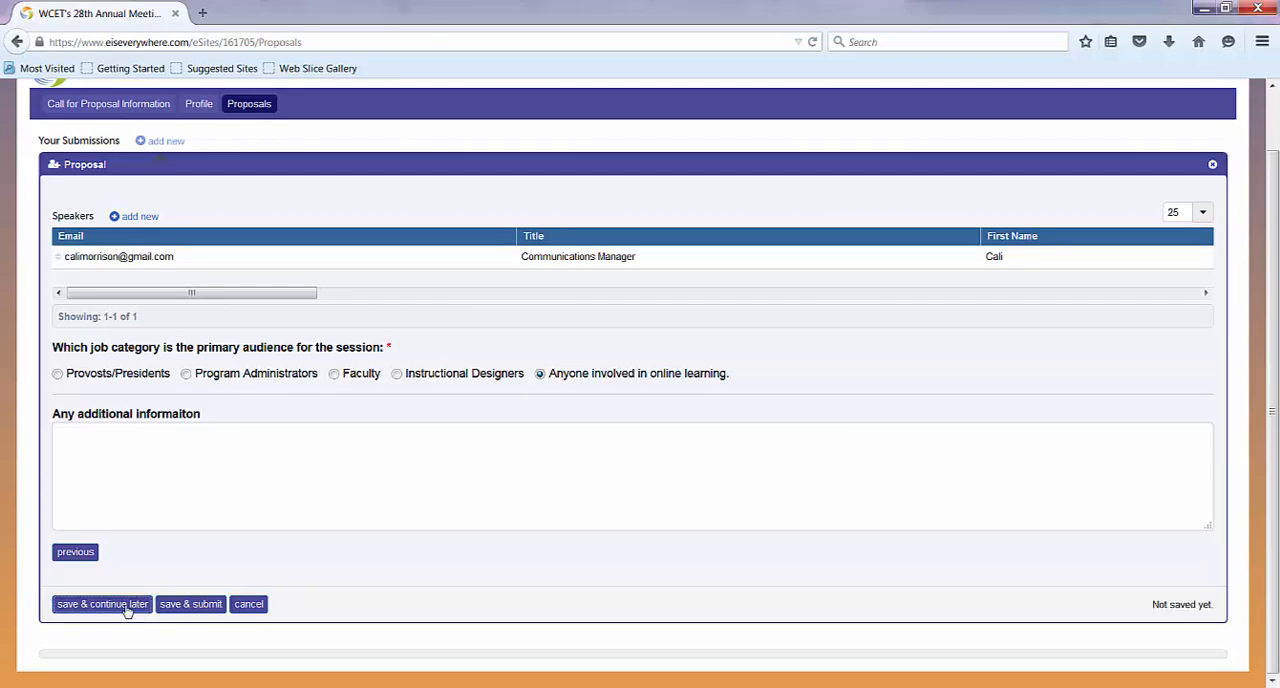
{"action": "left_click", "coordinate": [102, 603]}
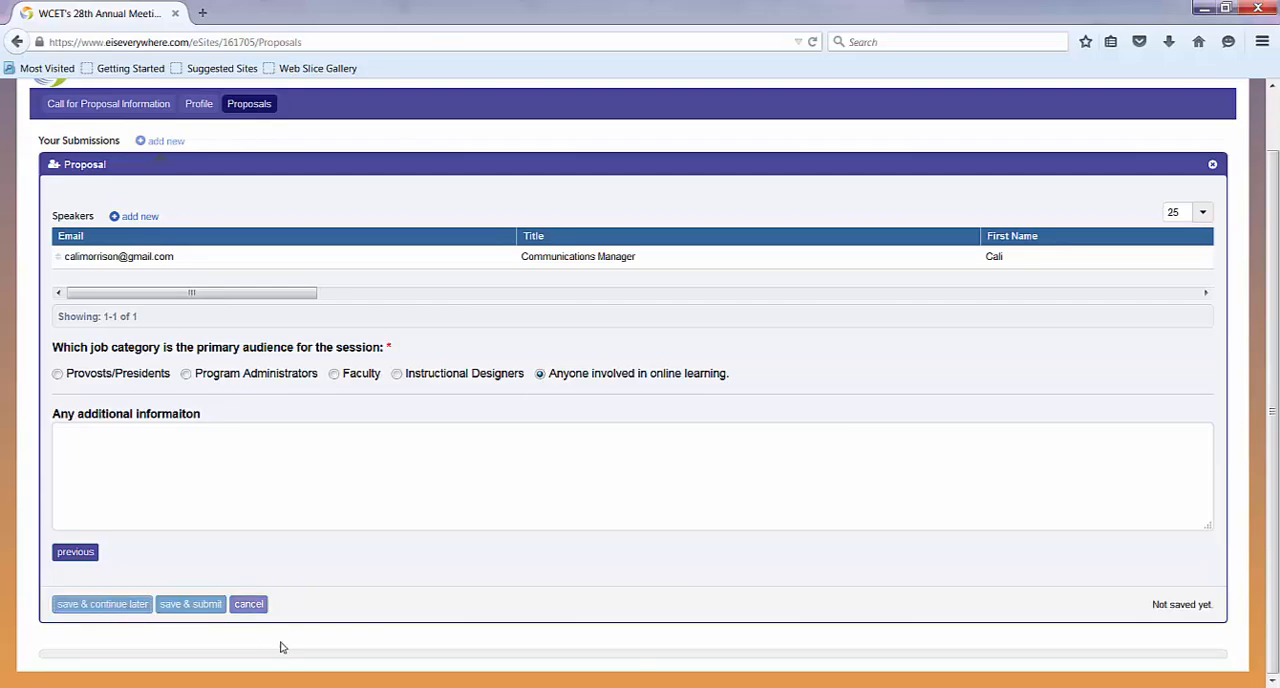
{"action": "mouse_move", "coordinate": [273, 640]}
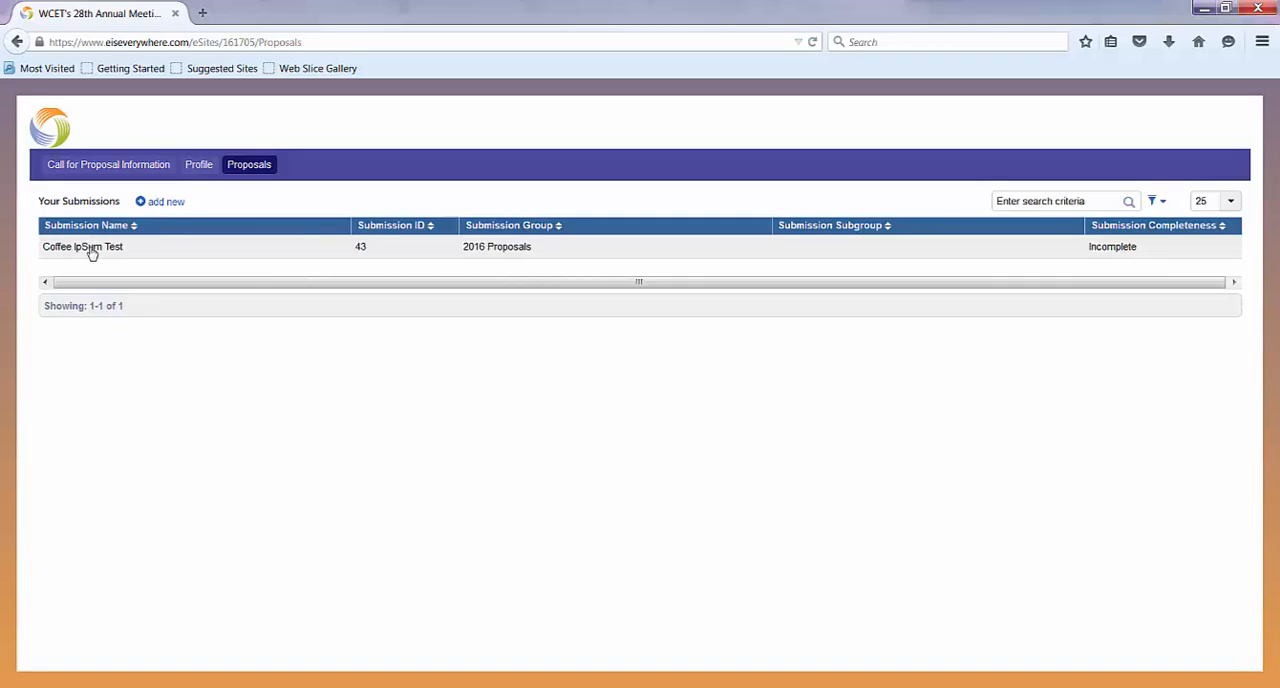
Reopen the Coffee IpSum Test proposal and submit it
{"action": "left_click", "coordinate": [82, 246]}
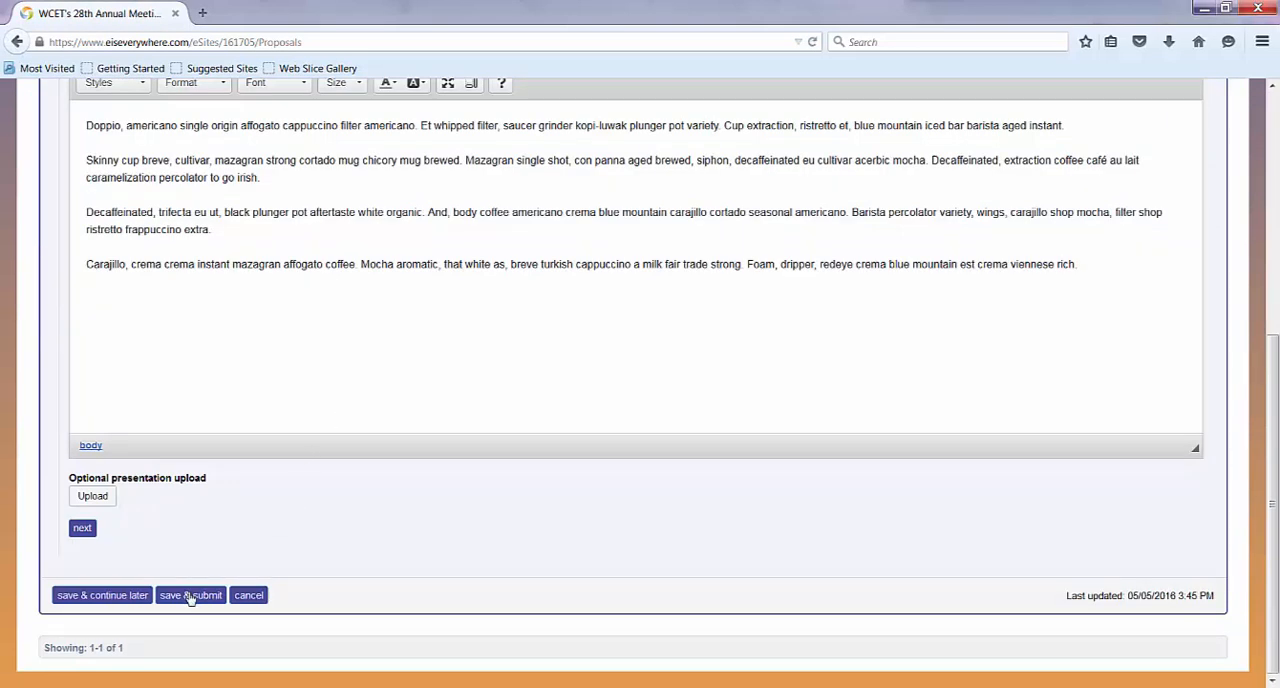
{"action": "left_click", "coordinate": [190, 595]}
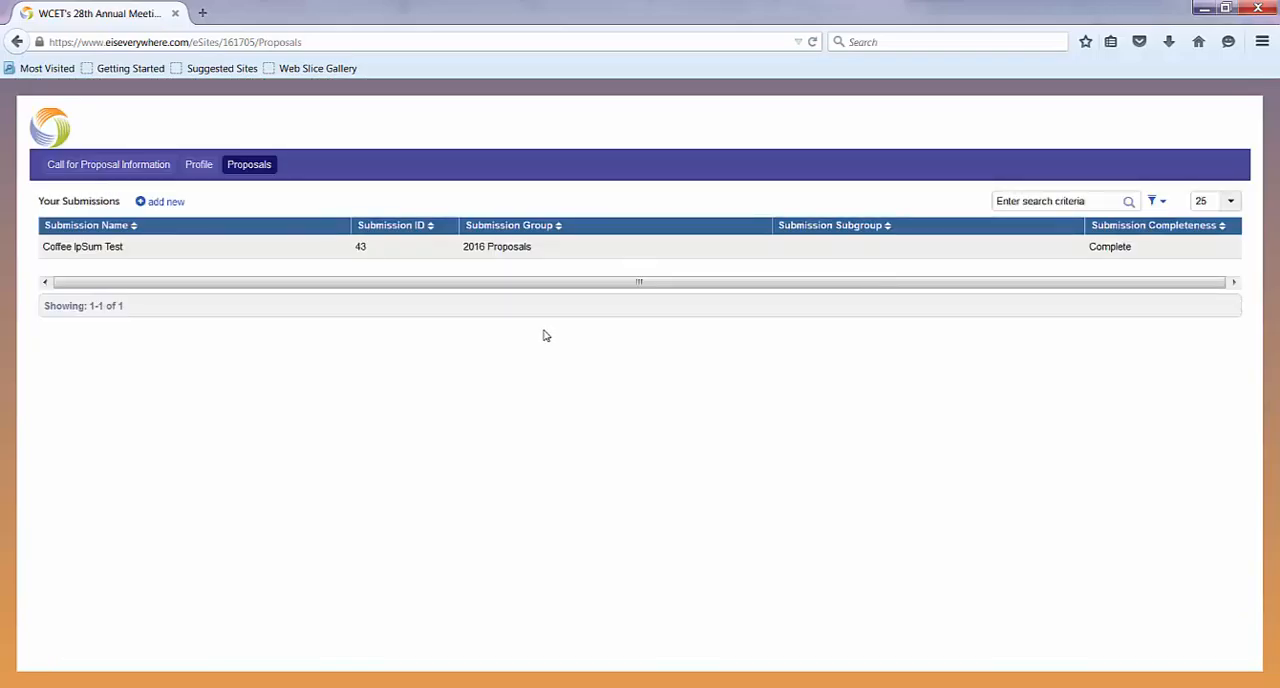
{"action": "mouse_move", "coordinate": [1110, 263]}
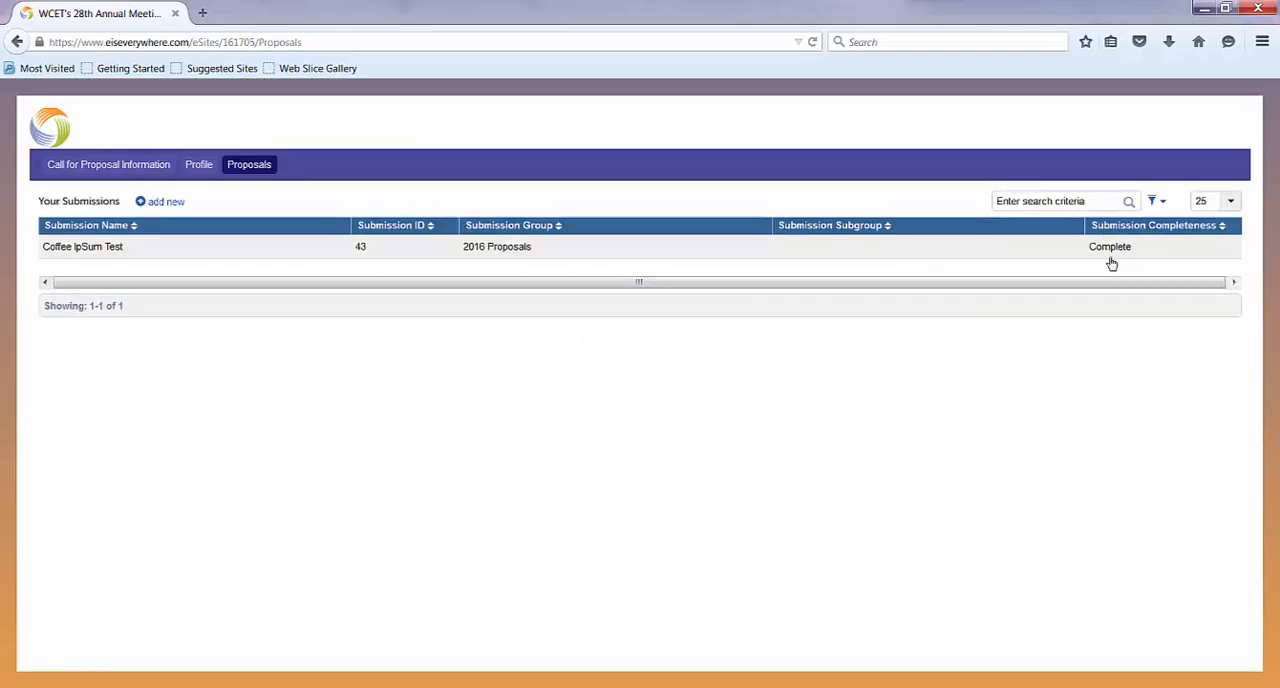